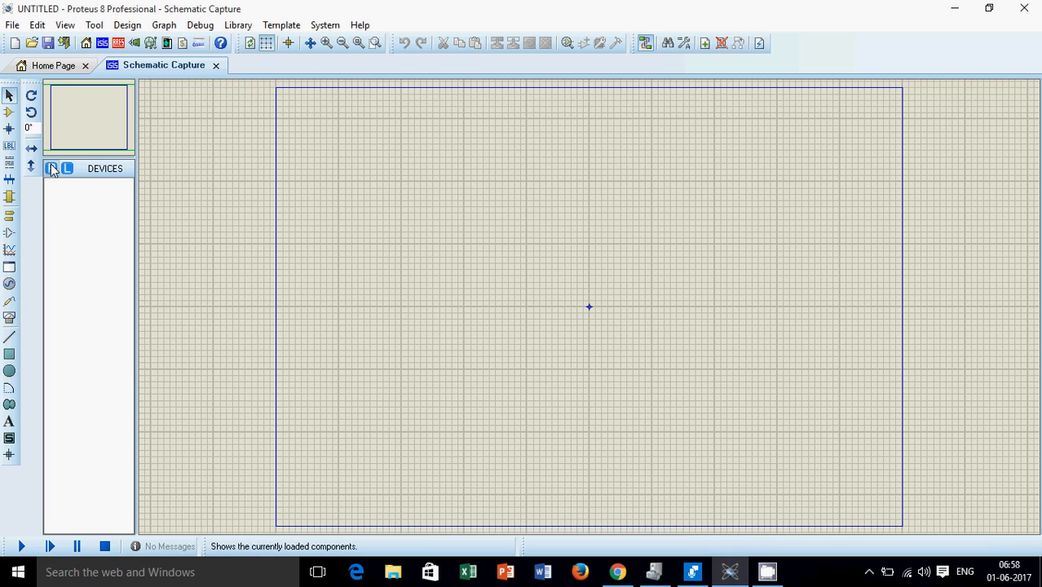
Add the RES resistor and CAP capacitor from the library to the device list.
{"action": "left_click", "coordinate": [52, 169]}
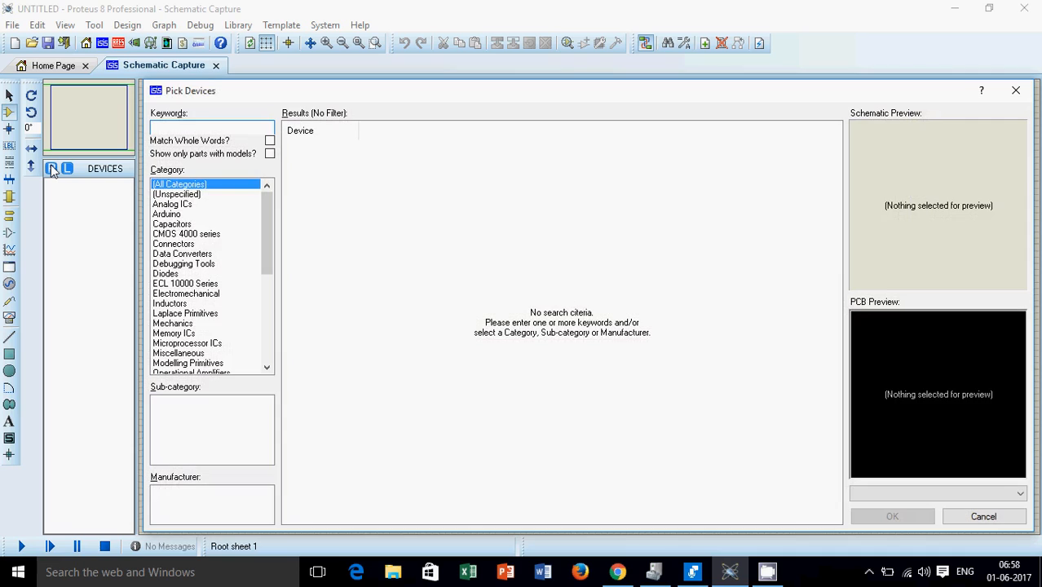
{"action": "type", "text": "res"}
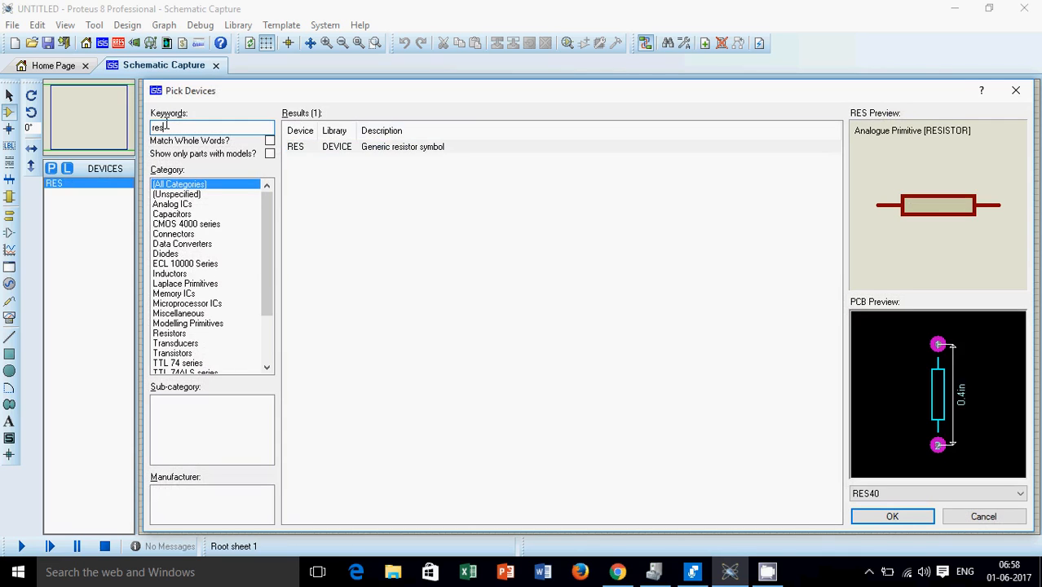
{"action": "type", "text": "cap"}
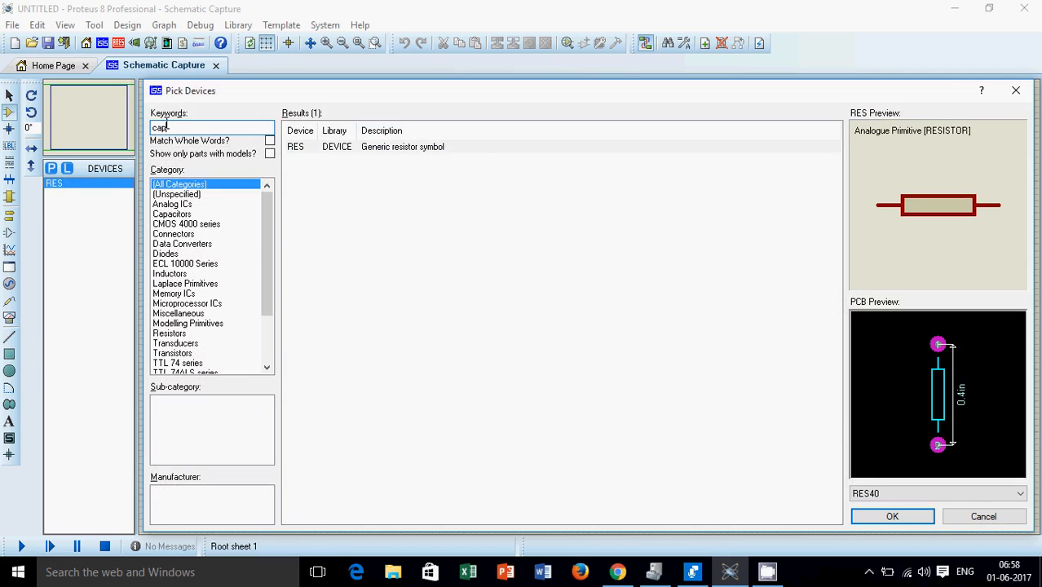
{"action": "left_click", "coordinate": [892, 516]}
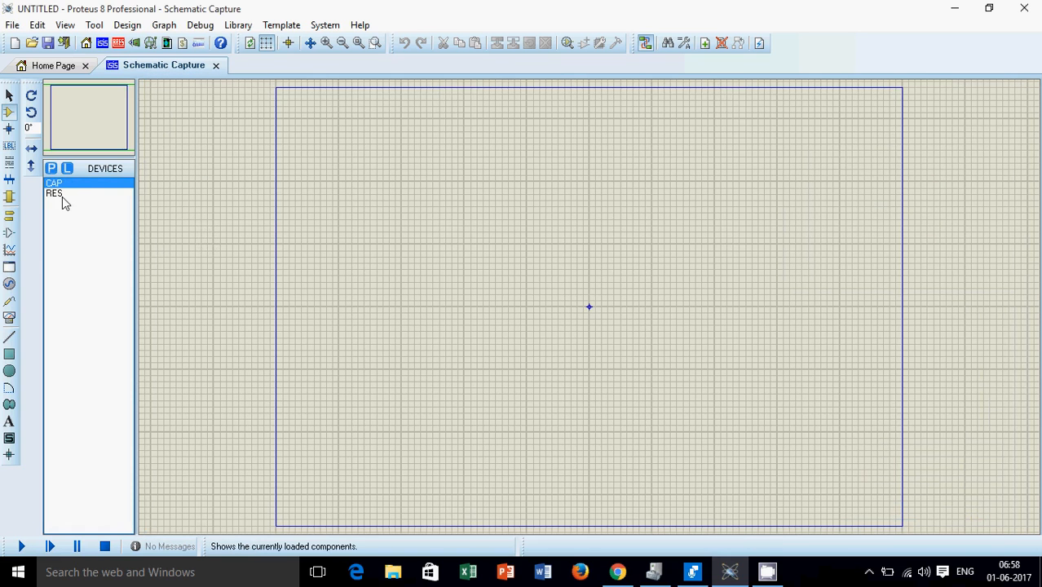
Place resistor R1, capacitor C1, resistor R2 and capacitor C2 above R2.
{"action": "left_click", "coordinate": [53, 193]}
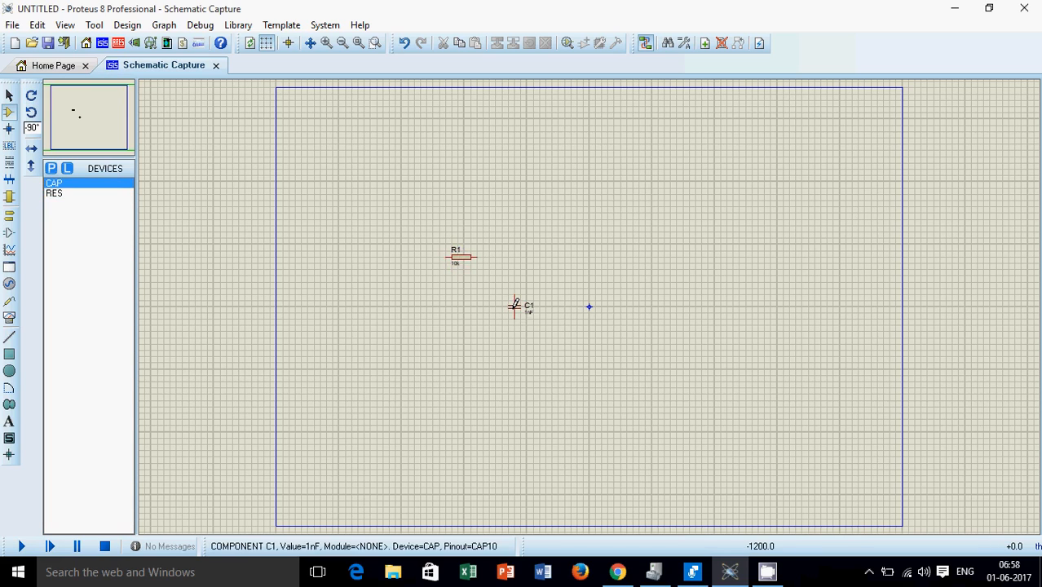
{"action": "left_click", "coordinate": [55, 194]}
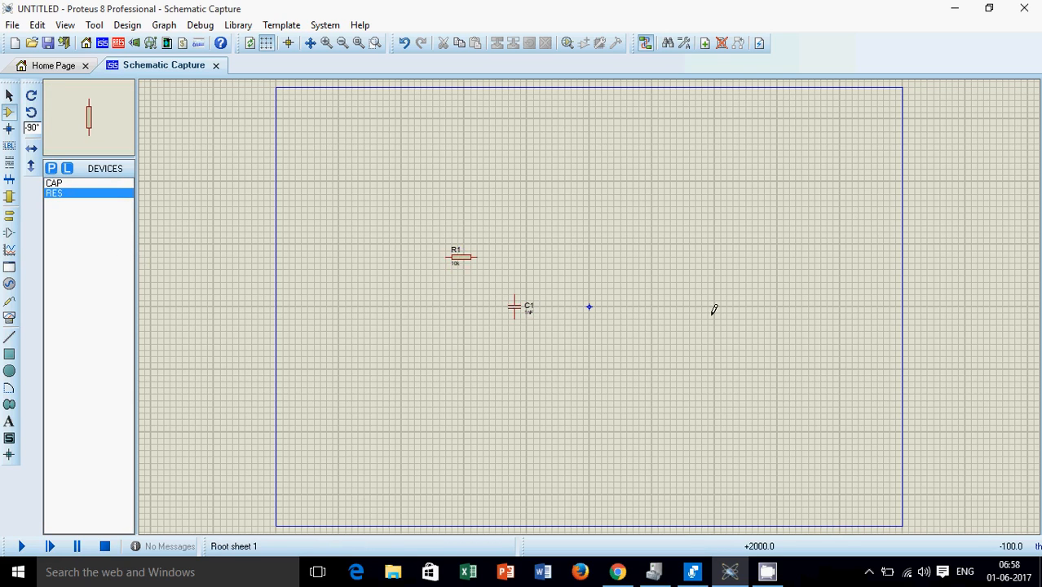
{"action": "left_click", "coordinate": [668, 308]}
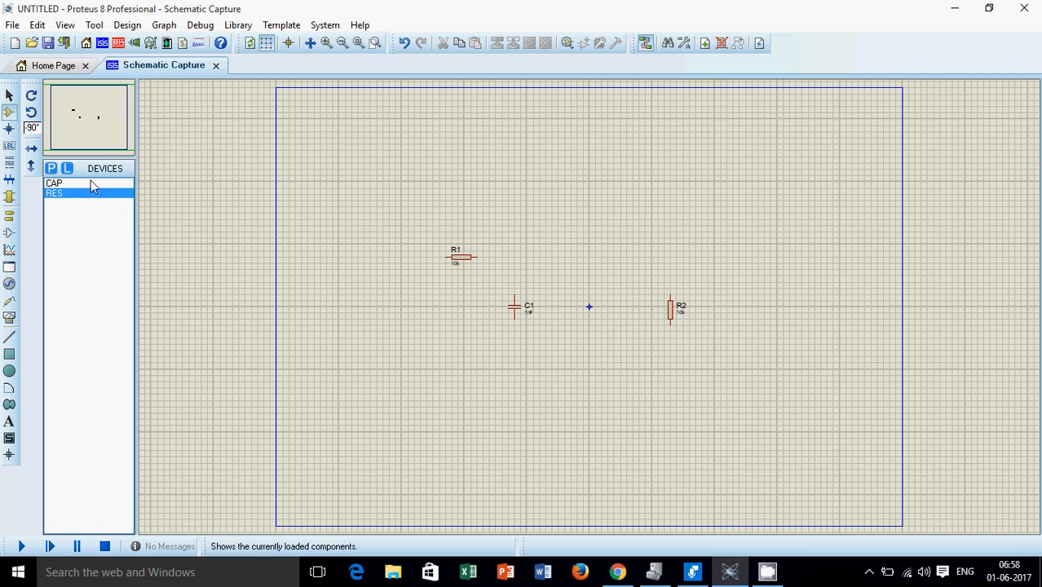
{"action": "left_click", "coordinate": [54, 181]}
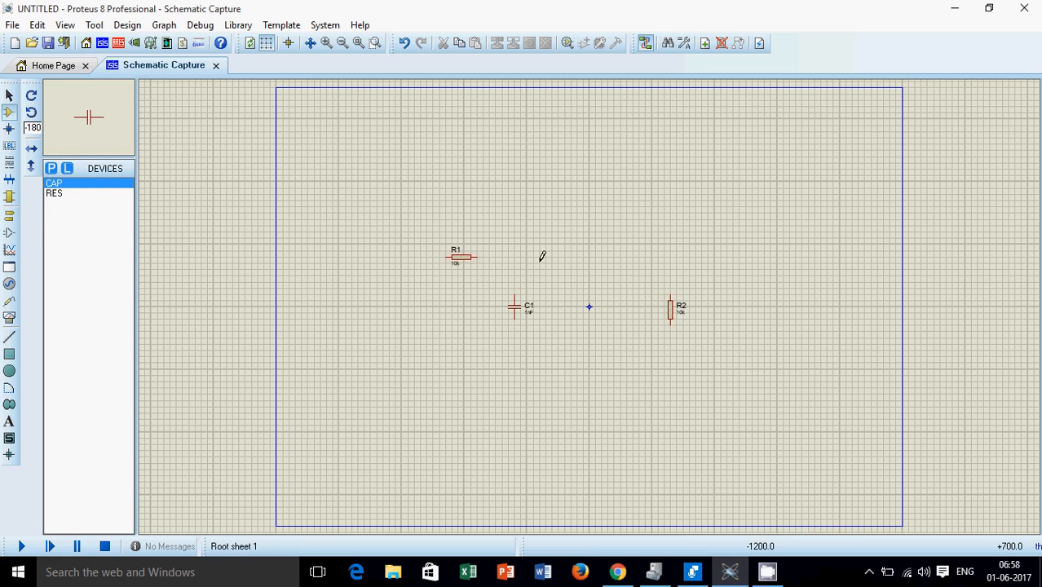
{"action": "left_click", "coordinate": [625, 256]}
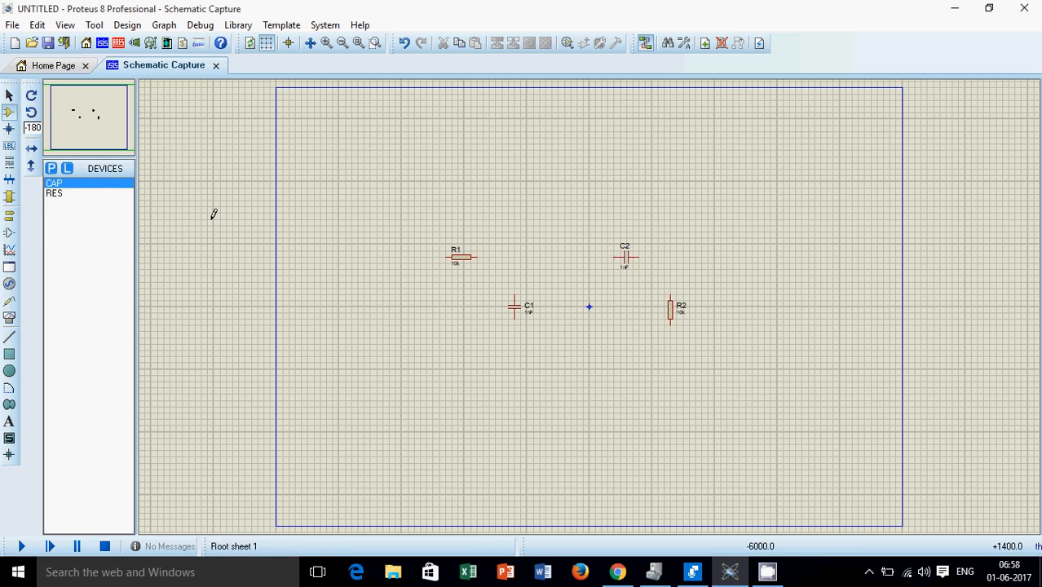
Place load resistor R3 right of R2 and a ground symbol below C1.
{"action": "left_click", "coordinate": [53, 182]}
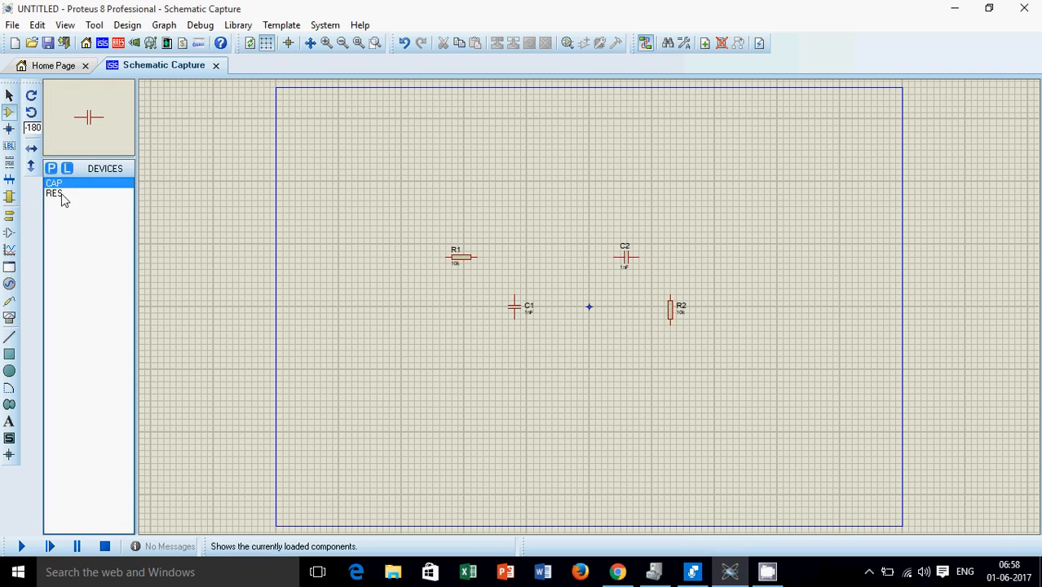
{"action": "left_click", "coordinate": [54, 194]}
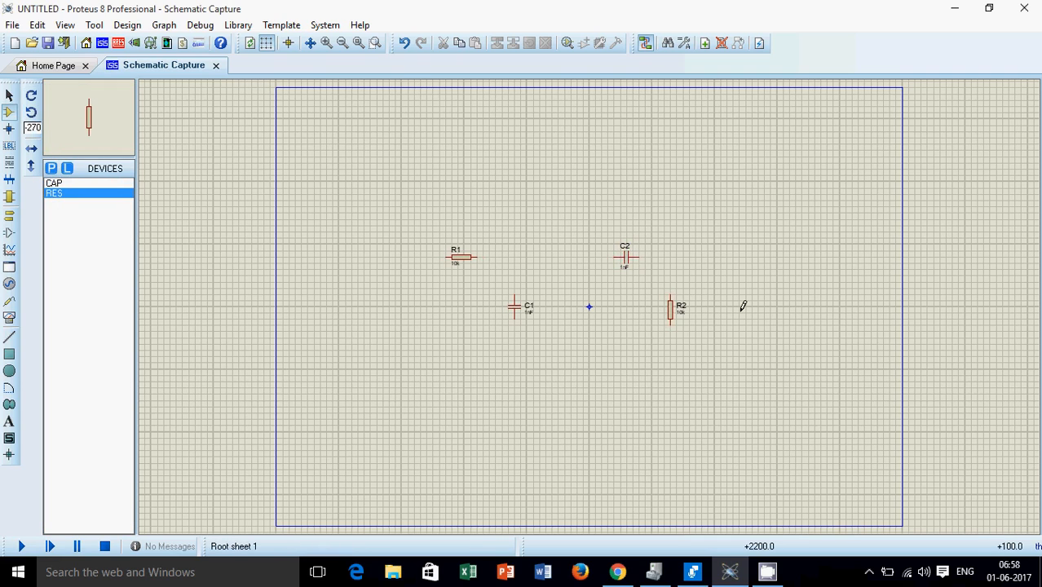
{"action": "left_click", "coordinate": [776, 311]}
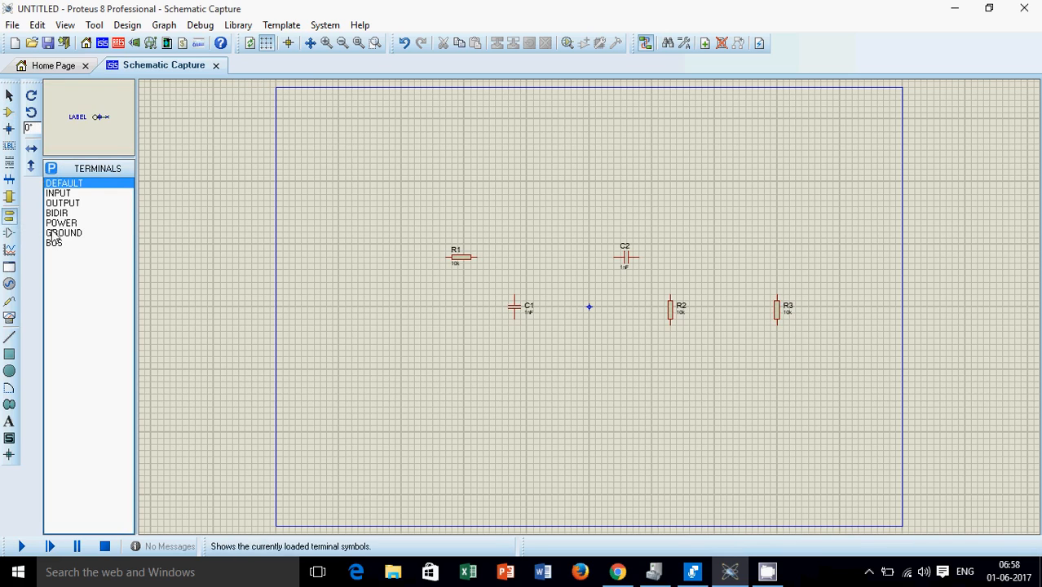
{"action": "left_click", "coordinate": [64, 233]}
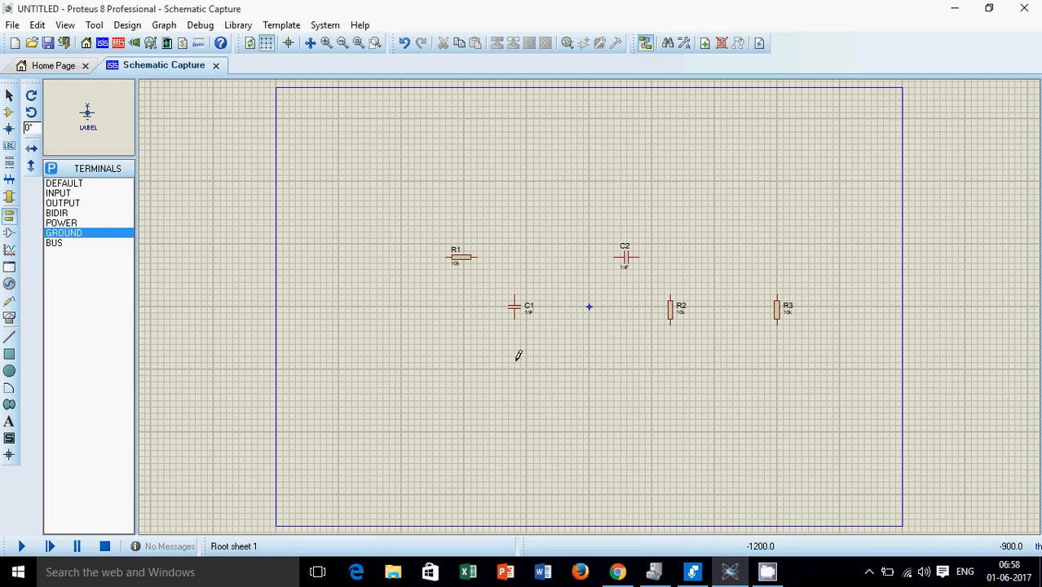
{"action": "left_click", "coordinate": [513, 363]}
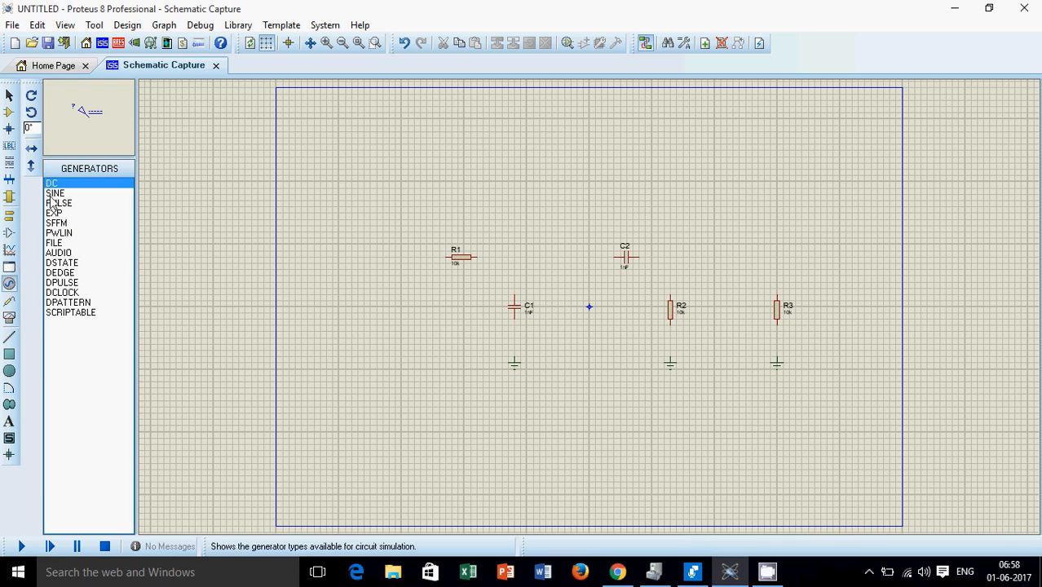
Place the SINE generator and wire C2 to the top of R2.
{"action": "left_click", "coordinate": [56, 193]}
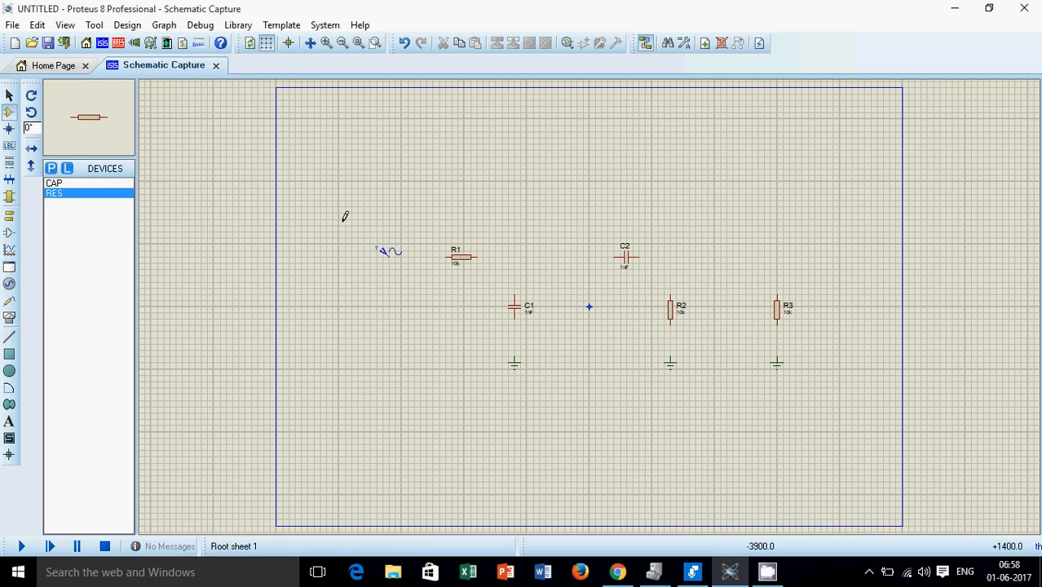
{"action": "mouse_move", "coordinate": [389, 261]}
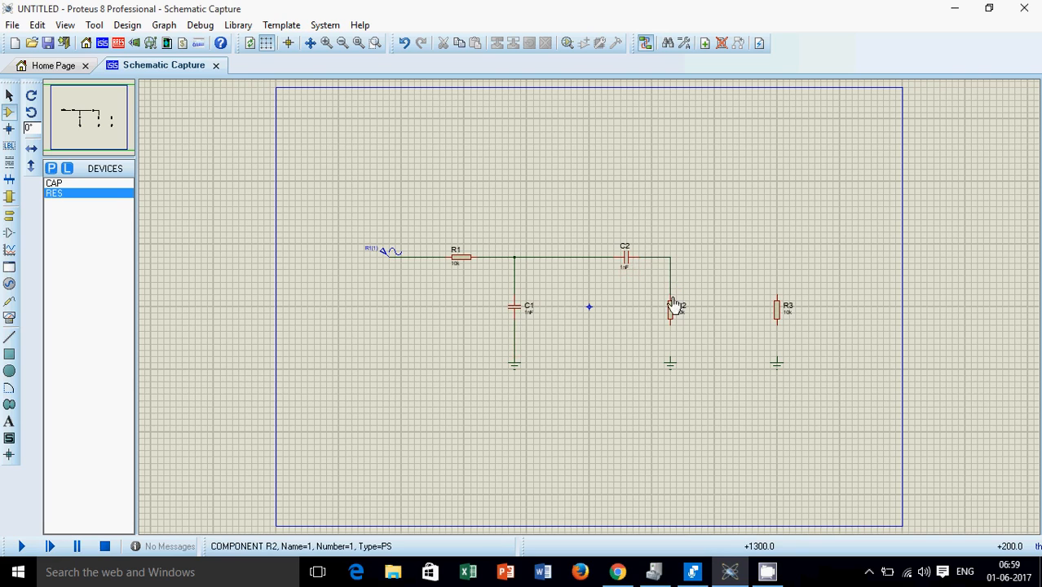
{"action": "left_click", "coordinate": [670, 314]}
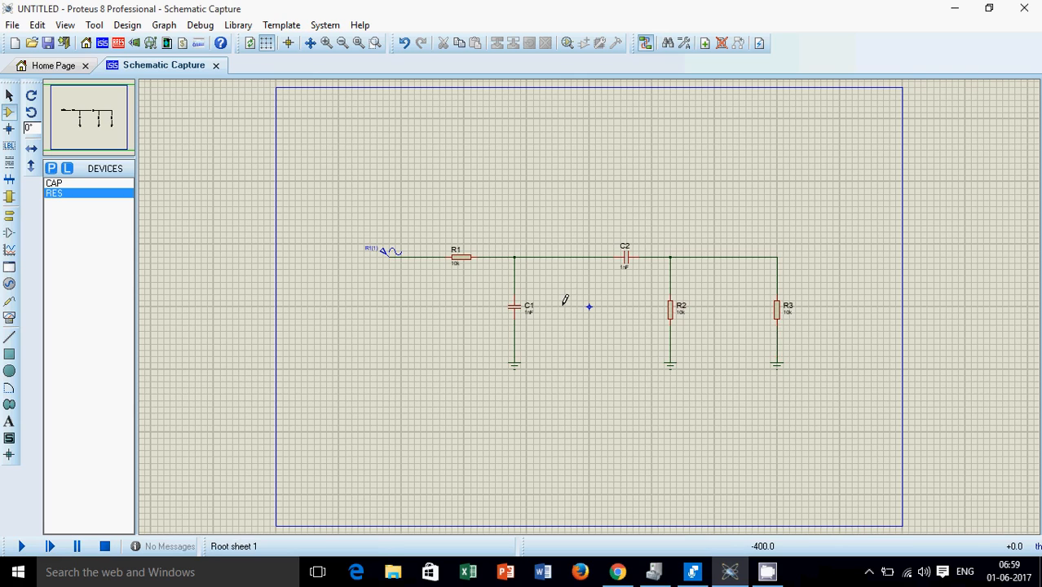
{"action": "mouse_move", "coordinate": [403, 210]}
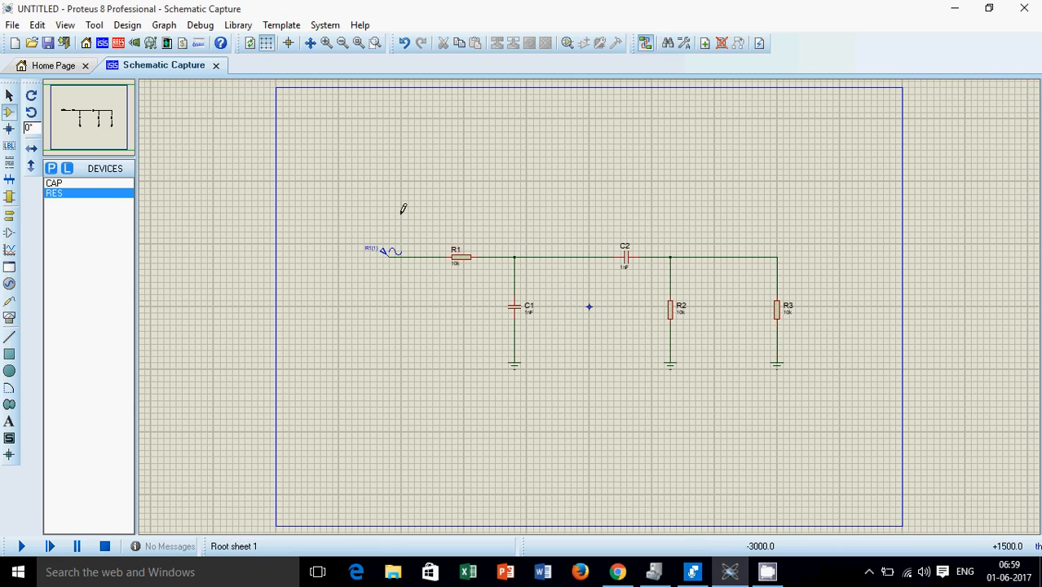
{"action": "mouse_move", "coordinate": [542, 271]}
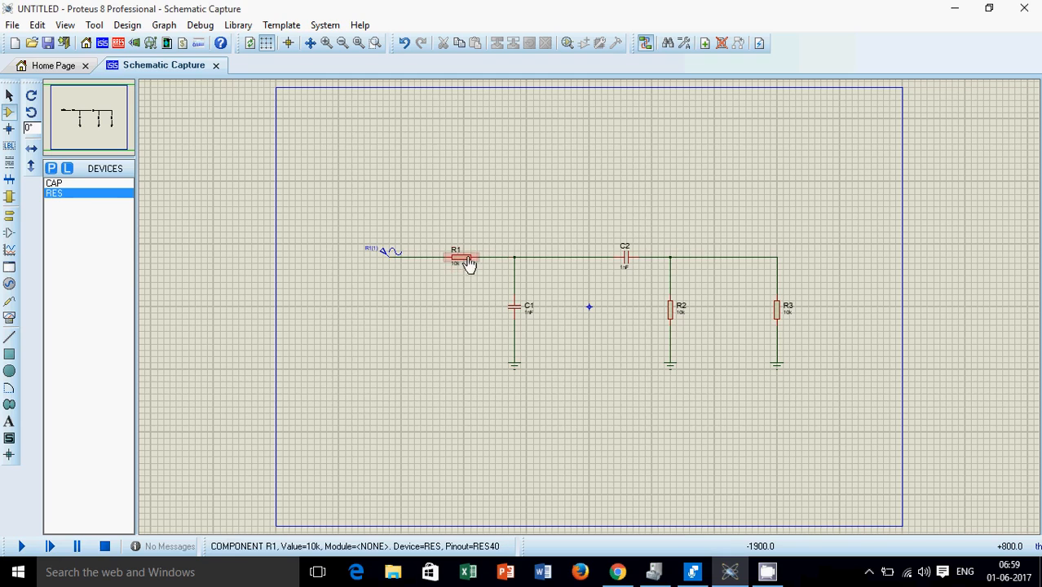
Set R1 and R2 to 1k and re-enter C2's capacitance.
{"action": "double_click", "coordinate": [458, 259]}
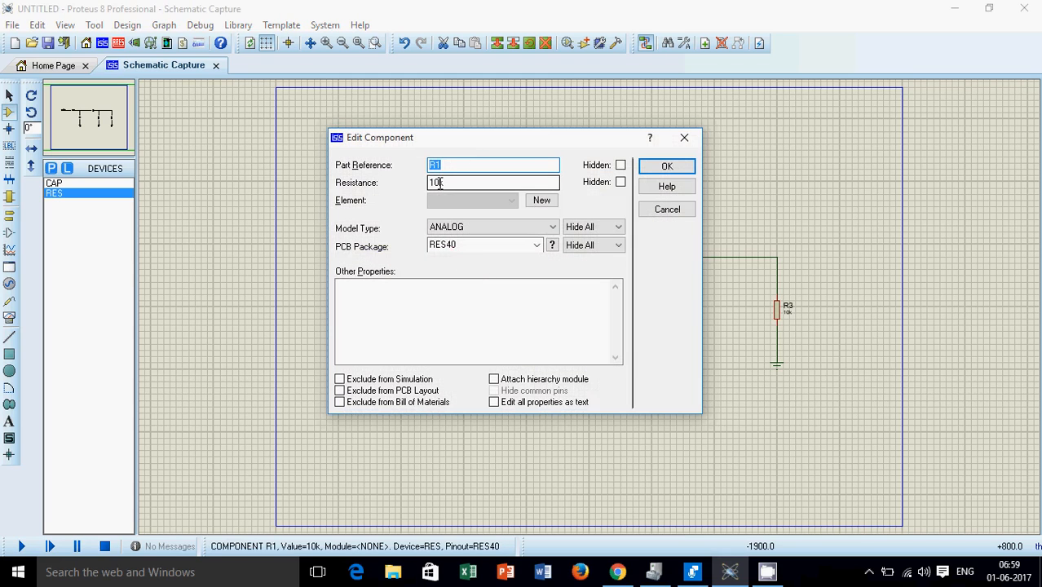
{"action": "left_click", "coordinate": [666, 165]}
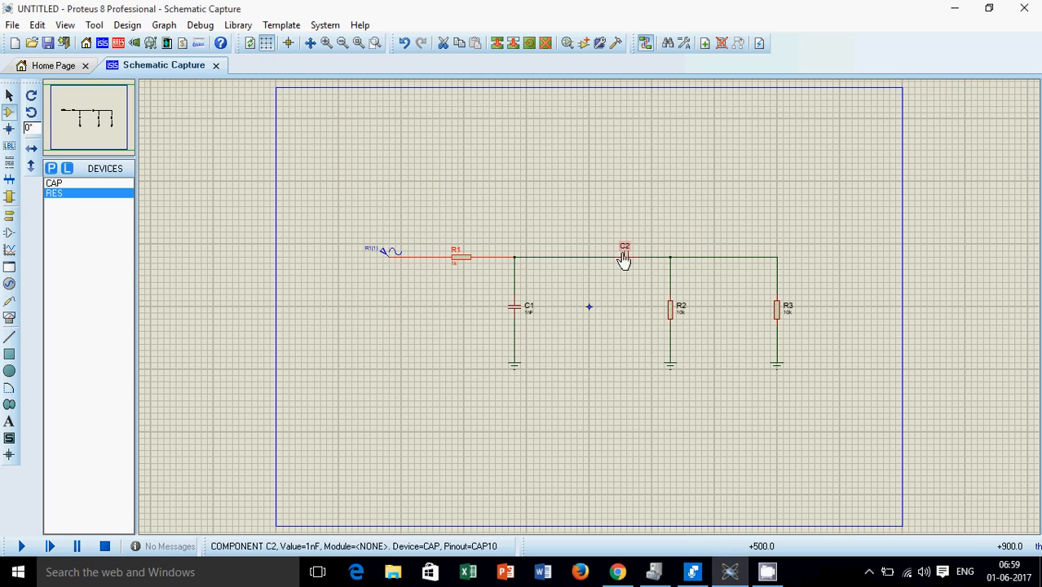
{"action": "double_click", "coordinate": [625, 258]}
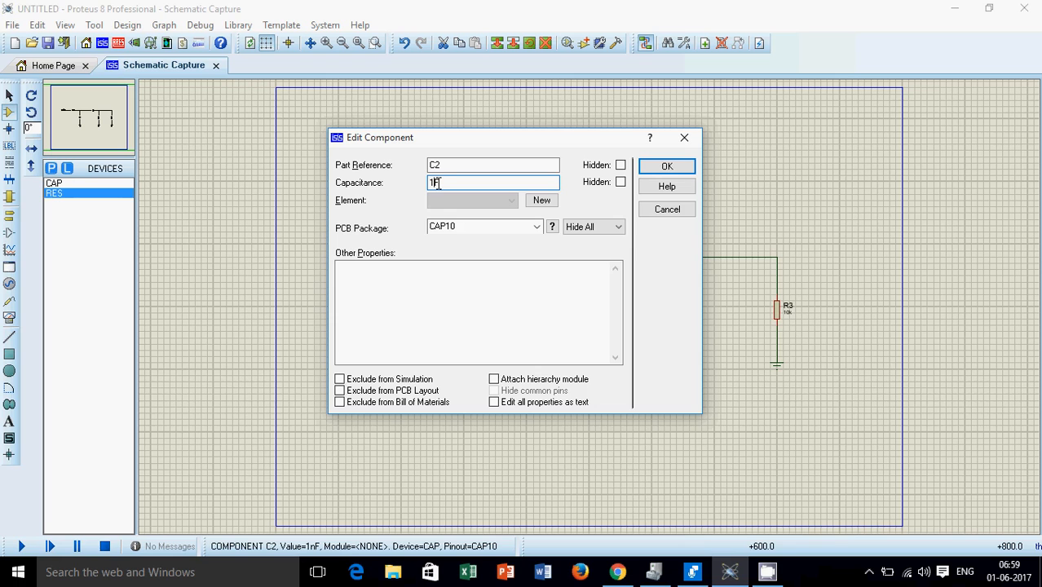
{"action": "left_click", "coordinate": [666, 166]}
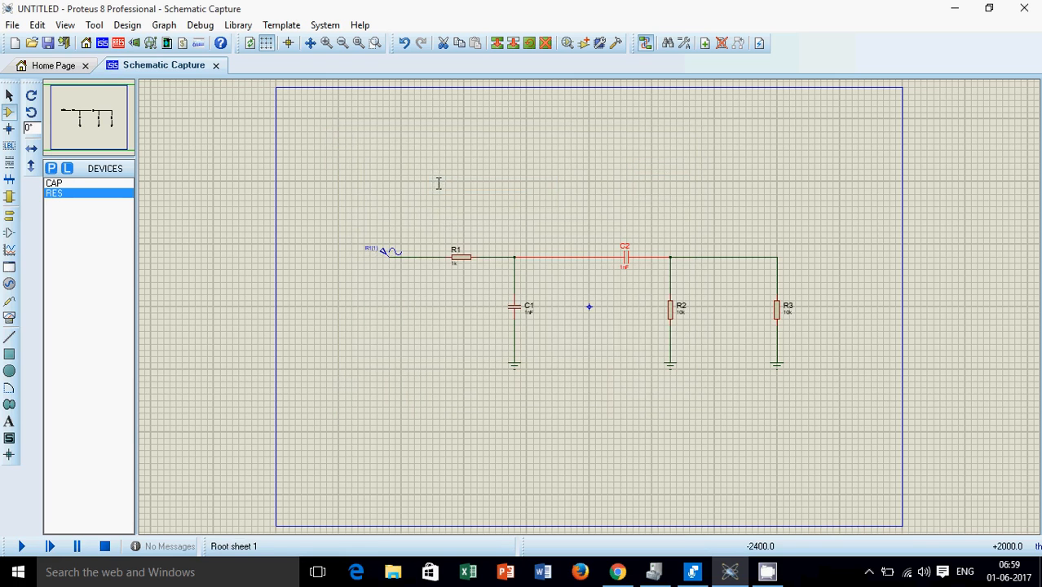
{"action": "double_click", "coordinate": [671, 313]}
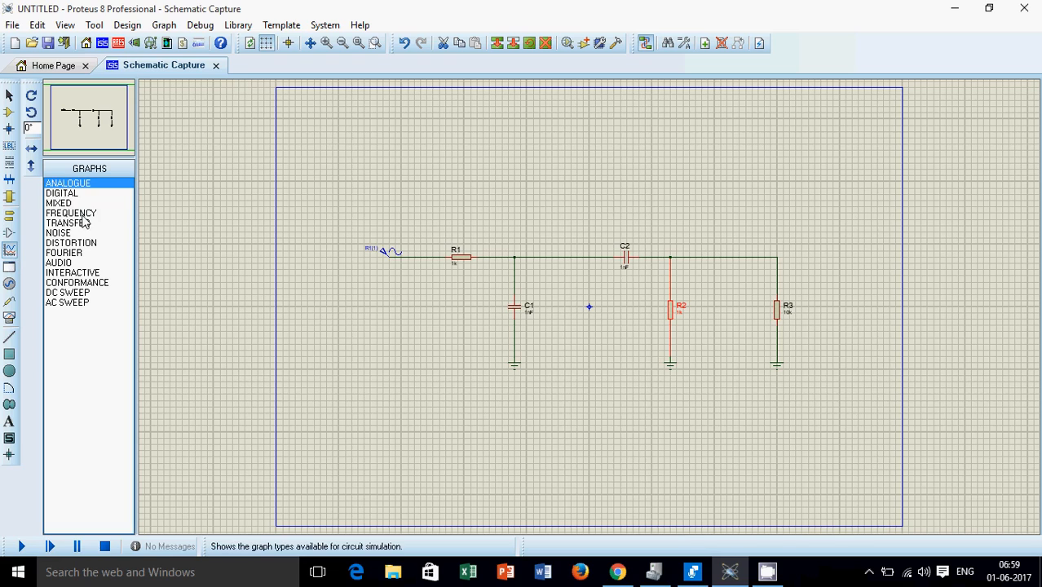
Draw a frequency response graph probing R3's output, with the sine generator as reference.
{"action": "left_click", "coordinate": [71, 212]}
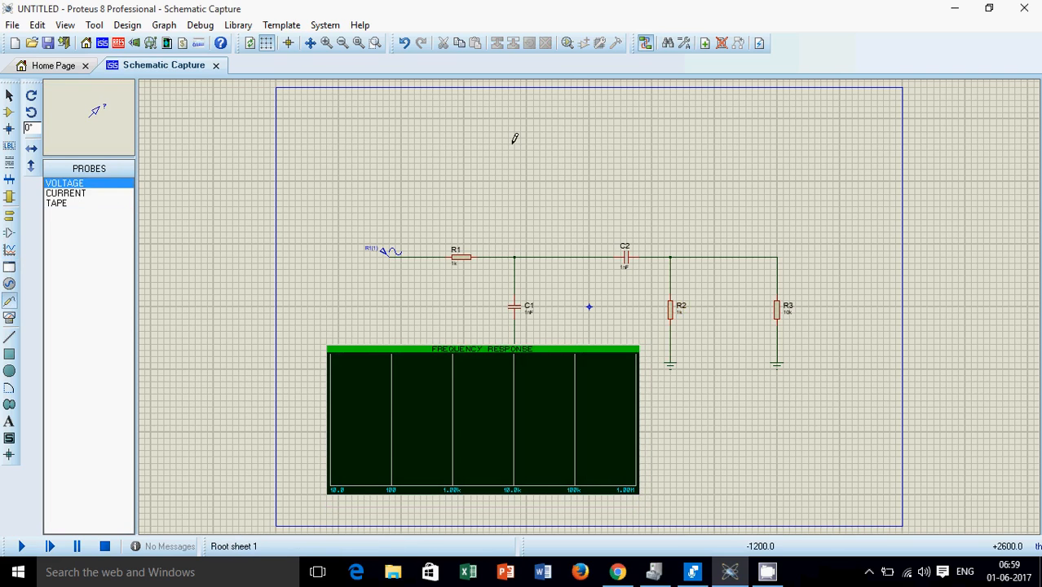
{"action": "mouse_move", "coordinate": [780, 212]}
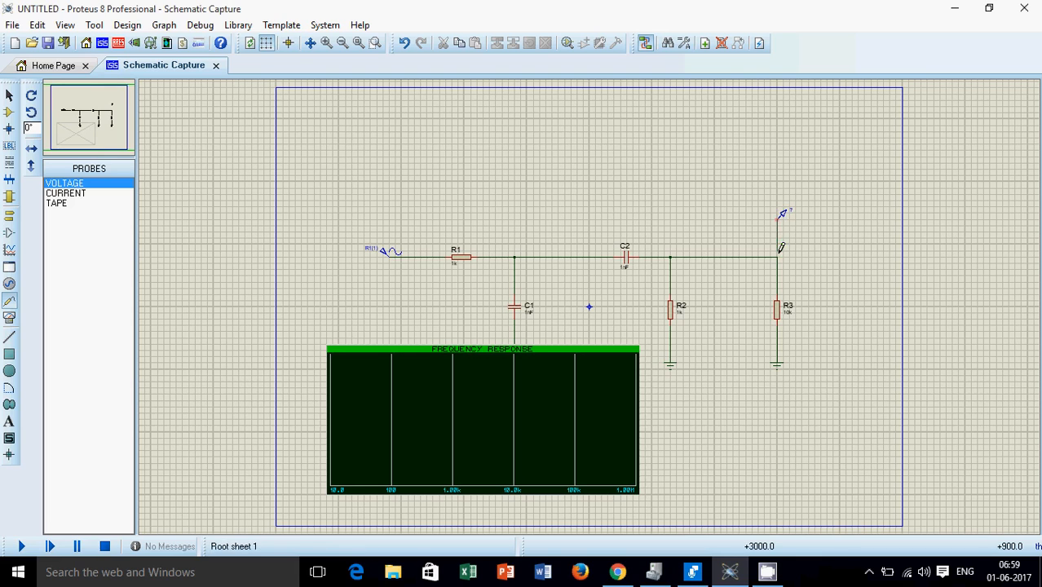
{"action": "left_click", "coordinate": [781, 213]}
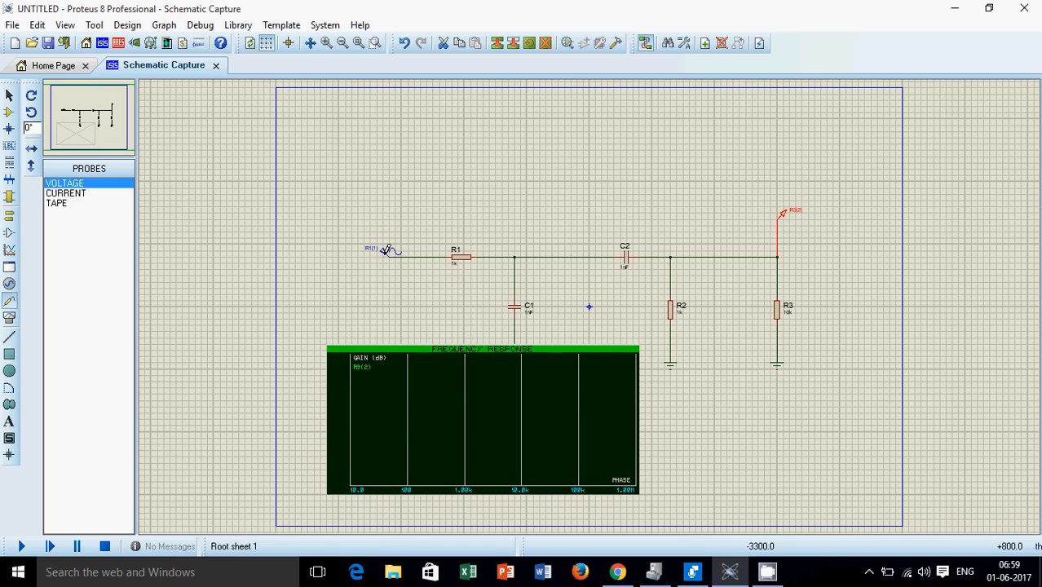
{"action": "left_click", "coordinate": [379, 259]}
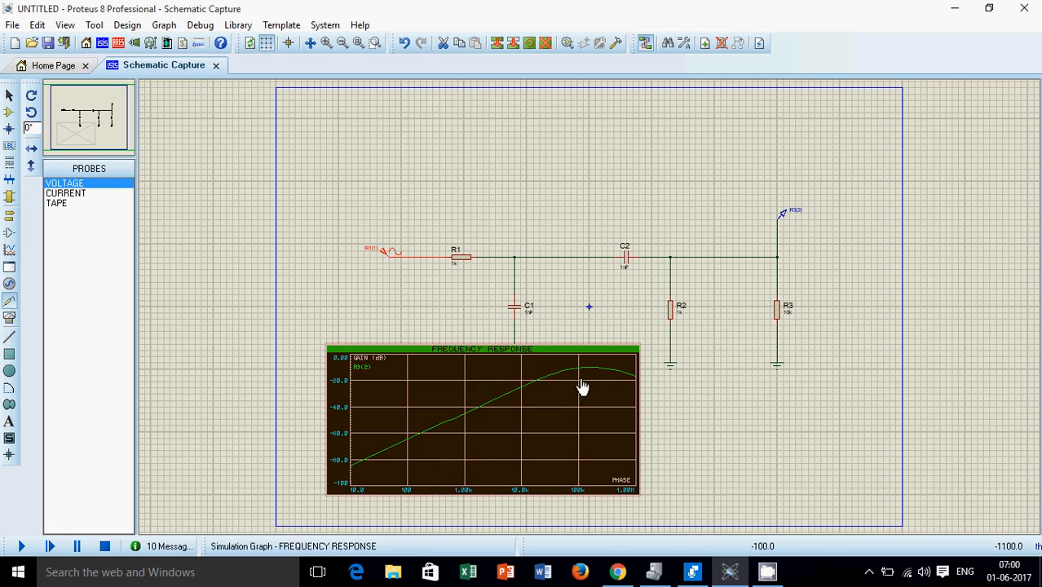
{"action": "mouse_move", "coordinate": [535, 397]}
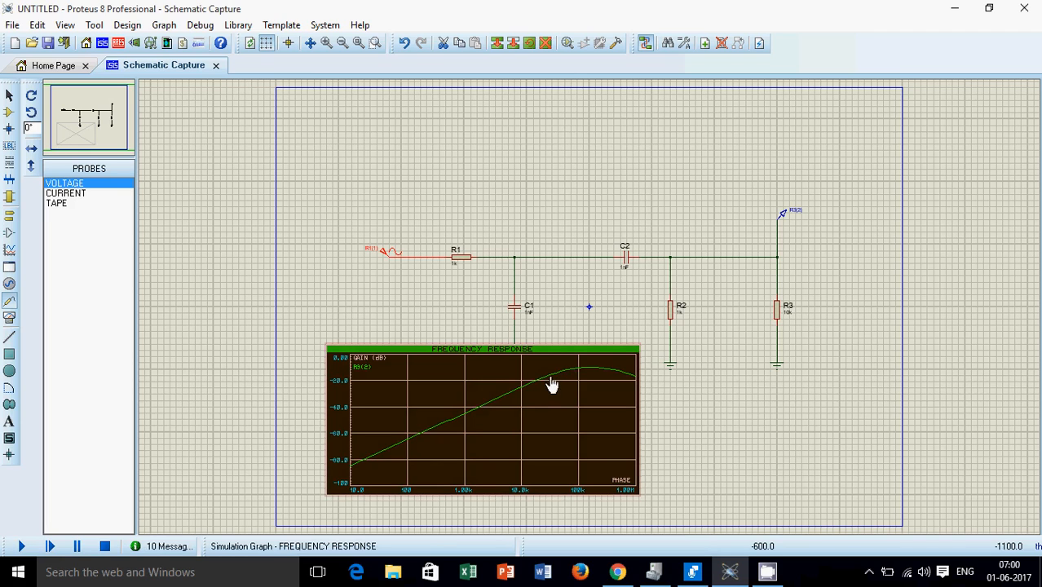
{"action": "mouse_move", "coordinate": [512, 398]}
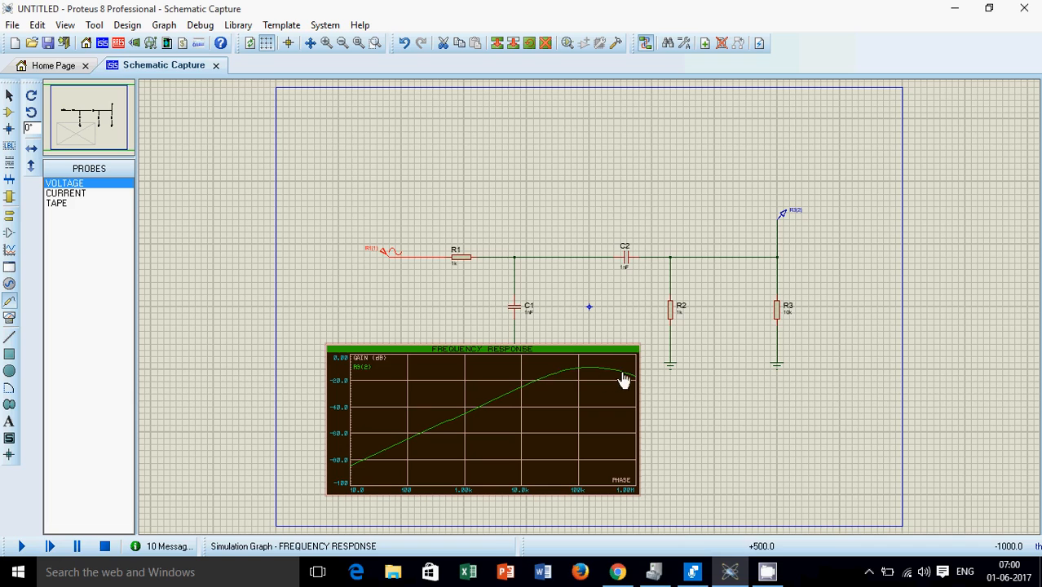
Change C2 to 1uF, widening the graph's flat passband near -6 dB.
{"action": "double_click", "coordinate": [626, 253]}
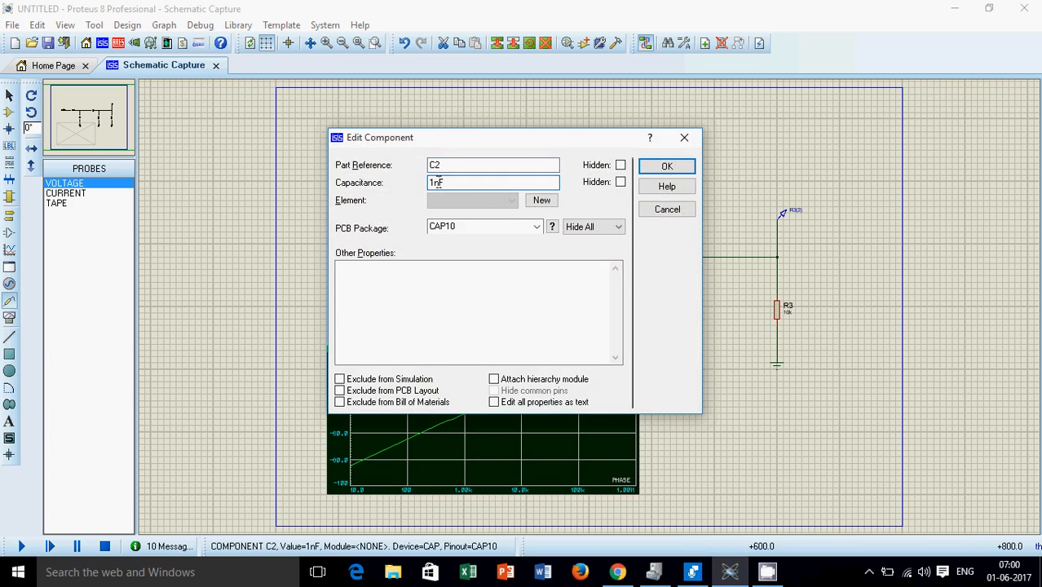
{"action": "type", "text": "1uF"}
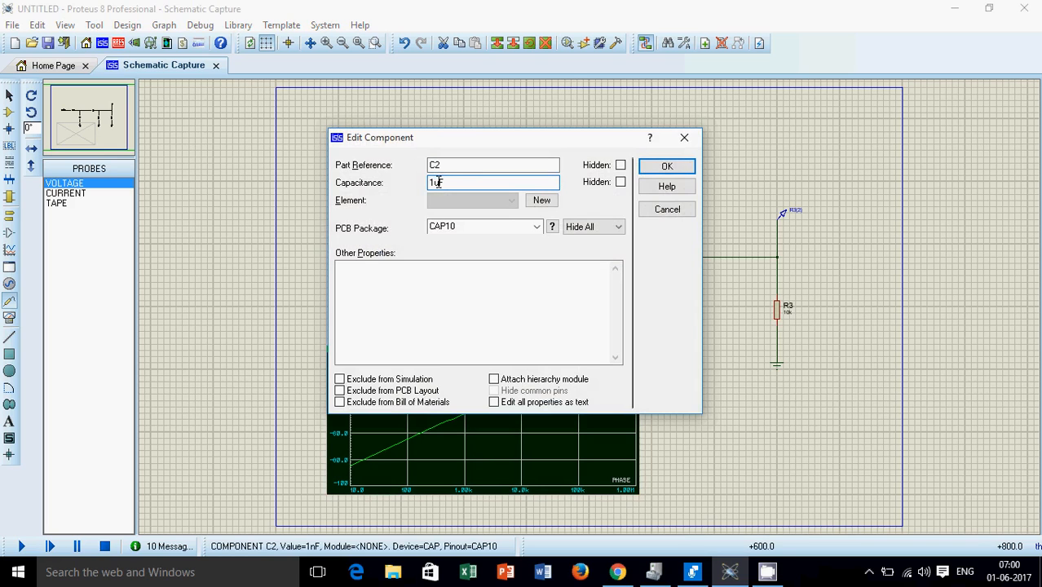
{"action": "left_click", "coordinate": [666, 166]}
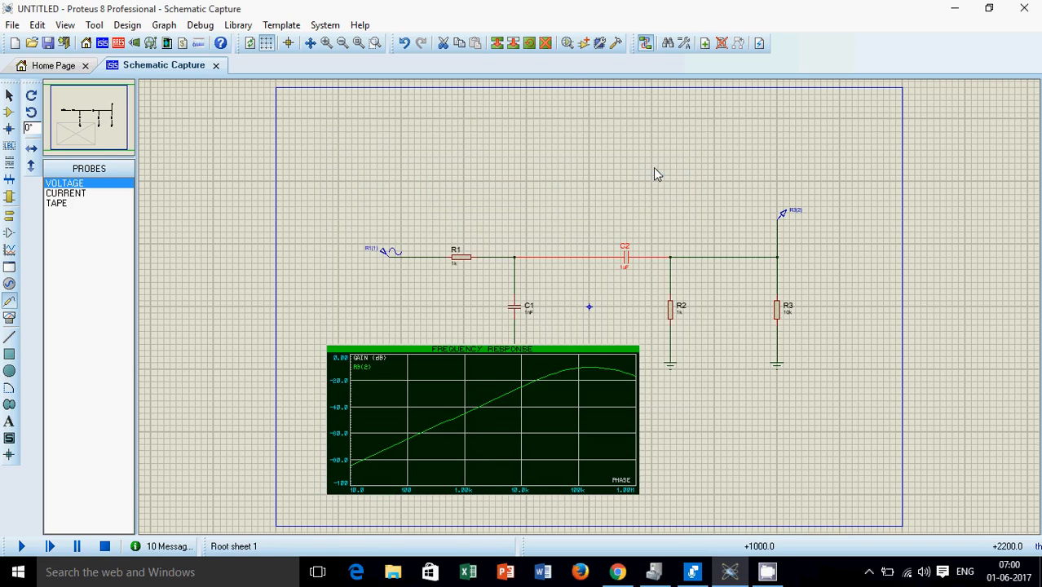
{"action": "left_click", "coordinate": [559, 379]}
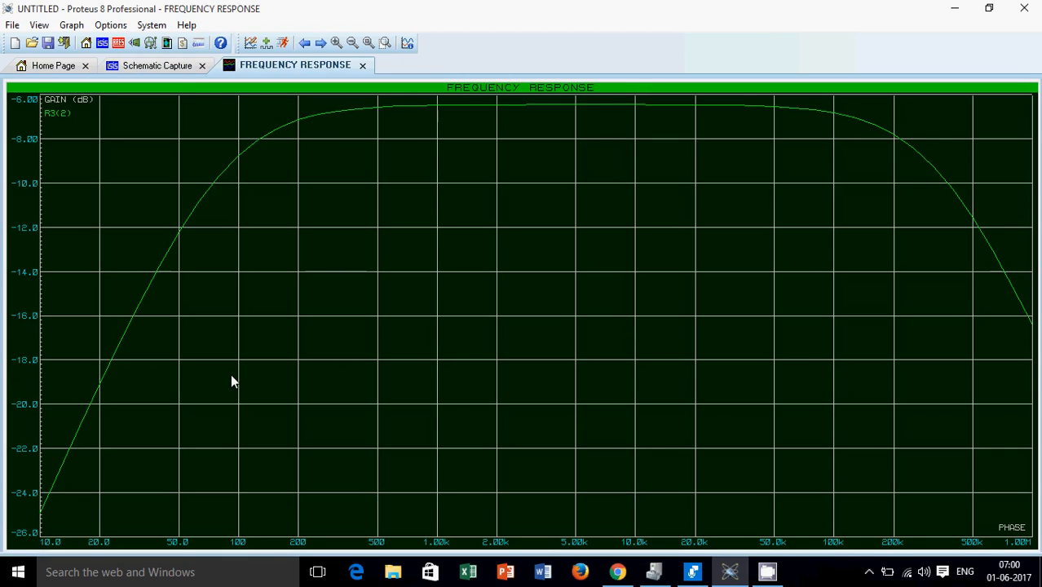
{"action": "mouse_move", "coordinate": [26, 529]}
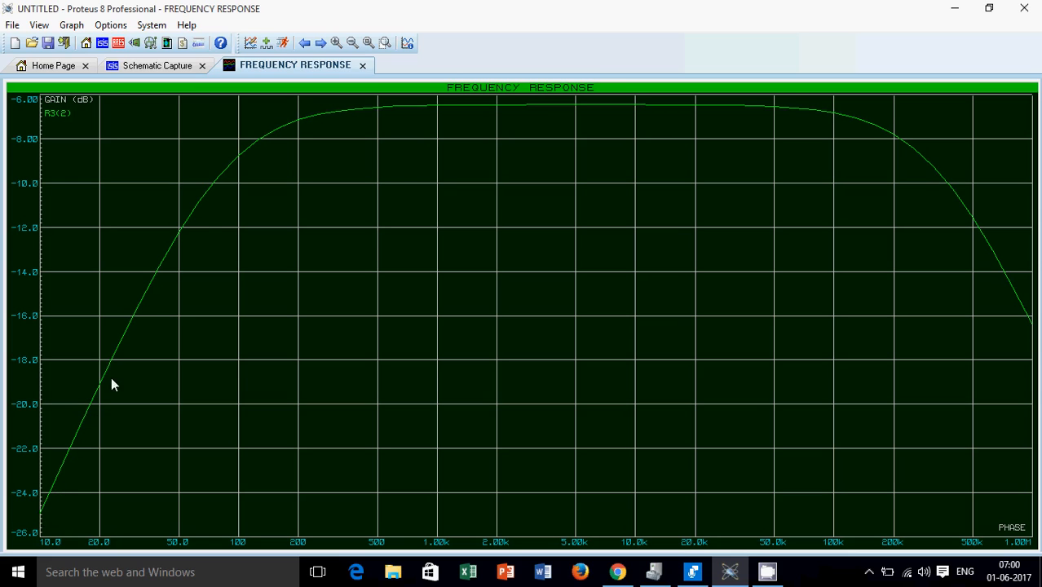
{"action": "mouse_move", "coordinate": [401, 119]}
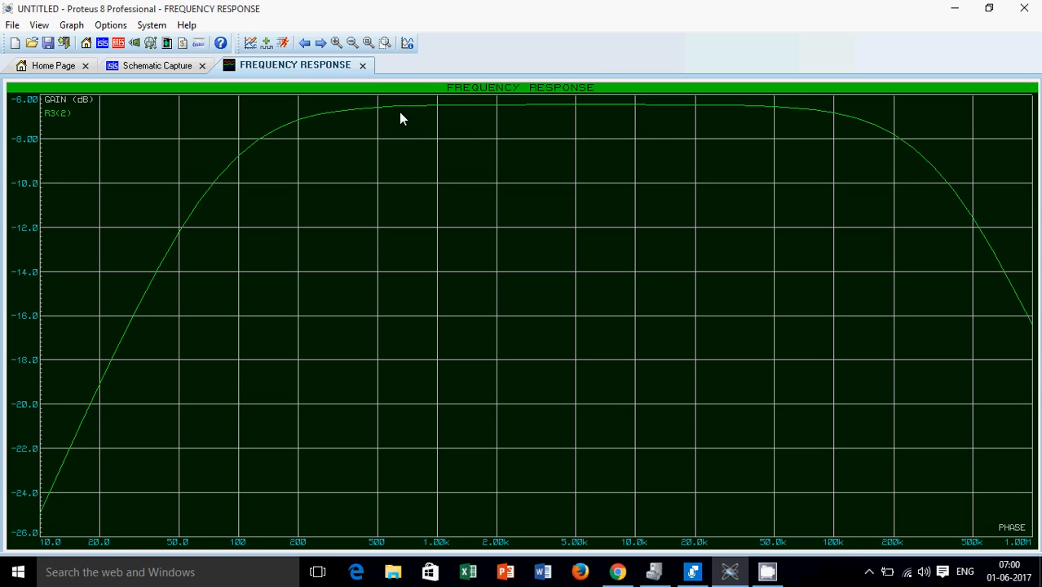
{"action": "mouse_move", "coordinate": [828, 116]}
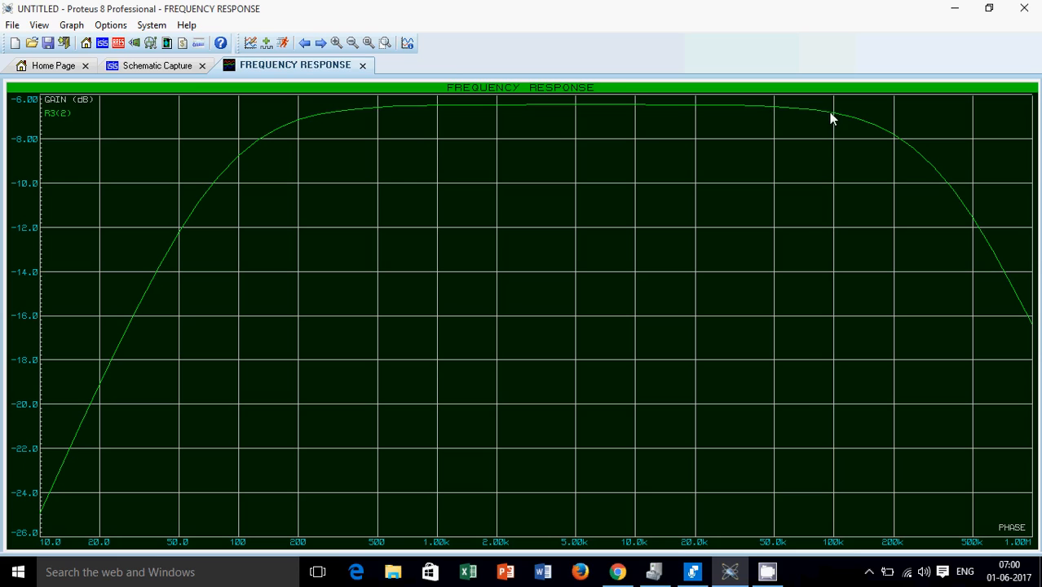
{"action": "mouse_move", "coordinate": [1037, 121]}
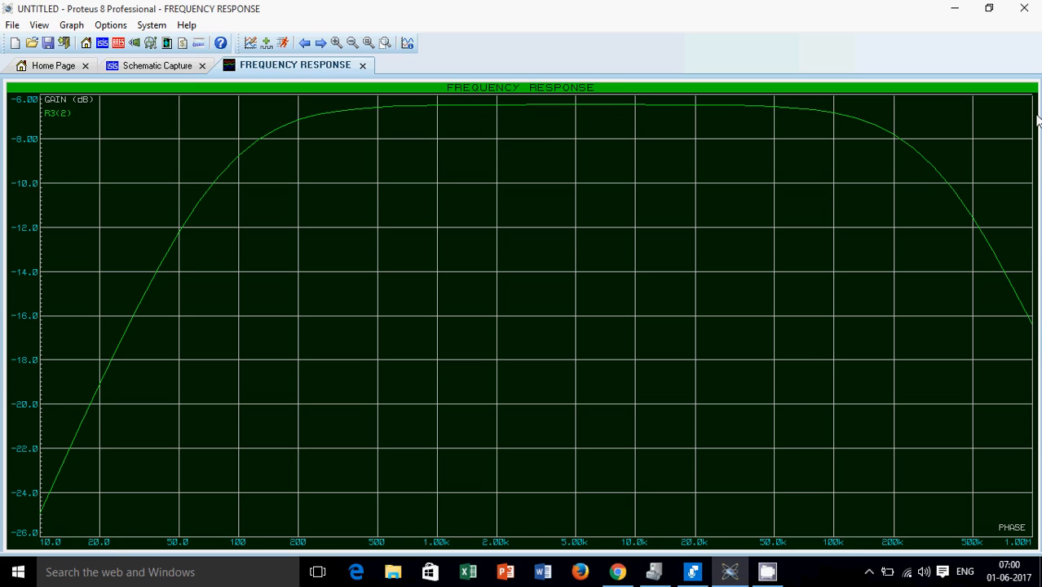
{"action": "mouse_move", "coordinate": [150, 131]}
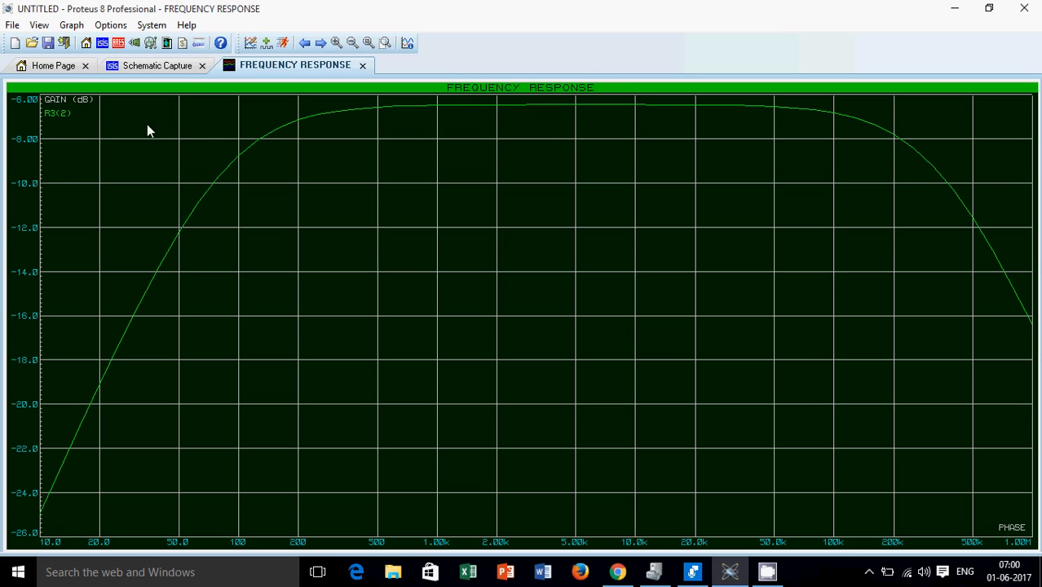
{"action": "mouse_move", "coordinate": [753, 111]}
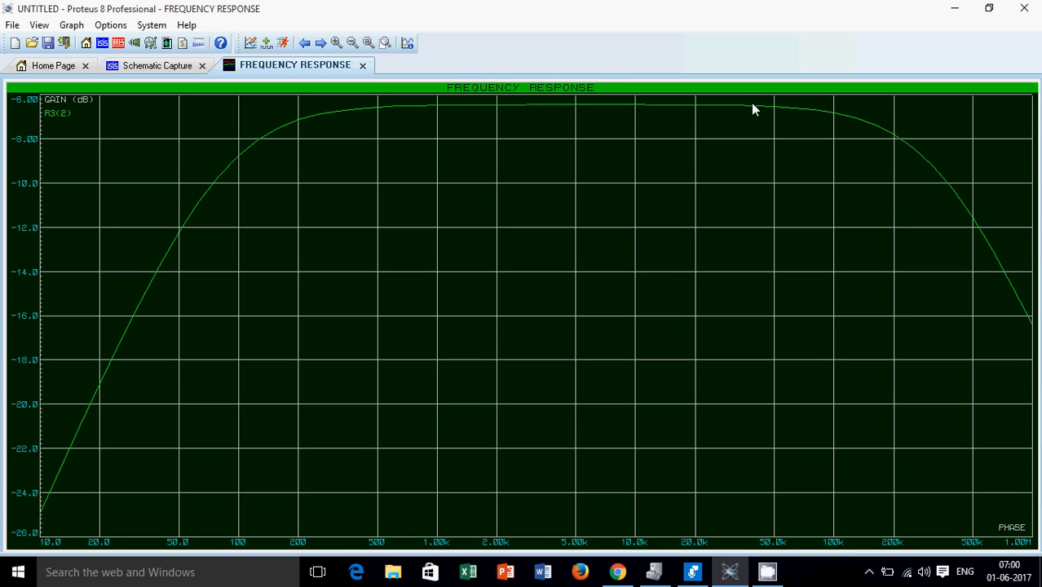
{"action": "mouse_move", "coordinate": [1011, 286]}
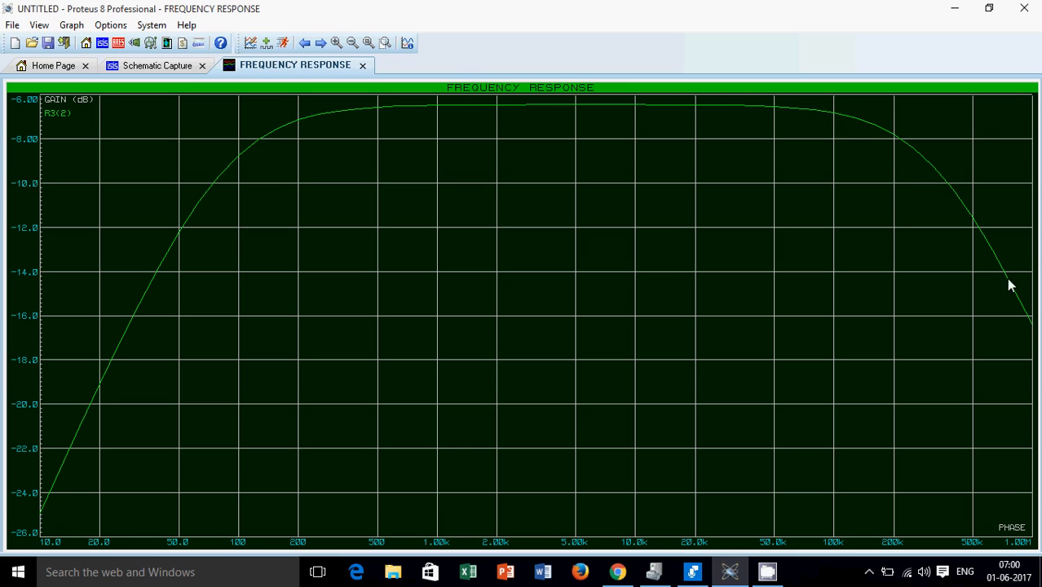
{"action": "mouse_move", "coordinate": [227, 238]}
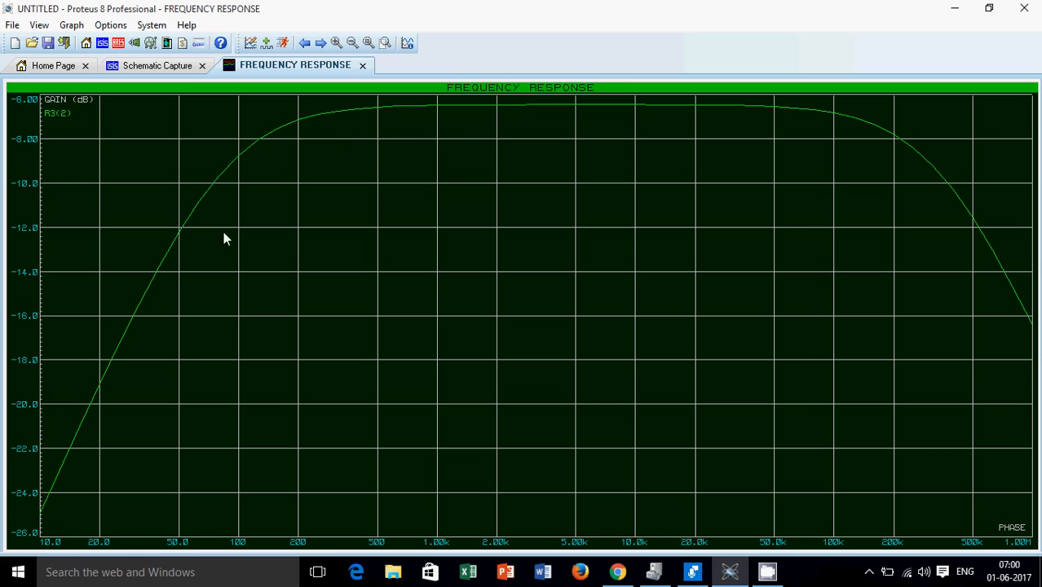
{"action": "mouse_move", "coordinate": [760, 104]}
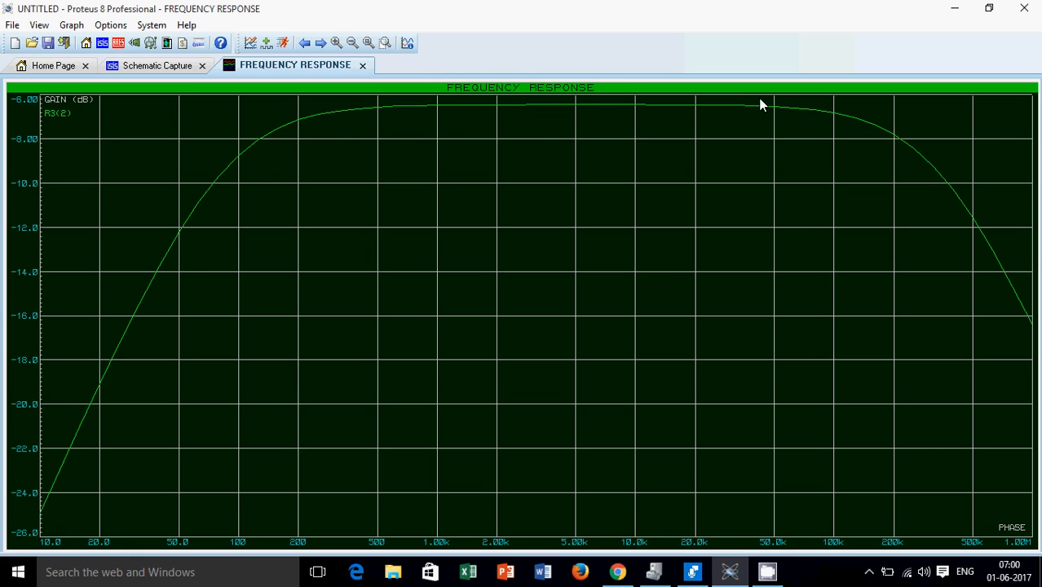
{"action": "mouse_move", "coordinate": [363, 68]}
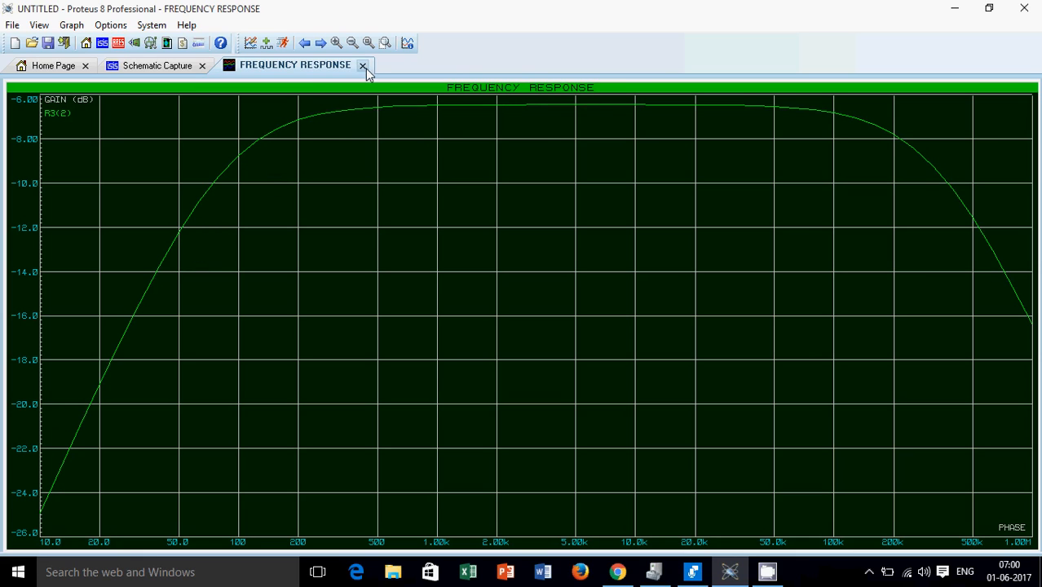